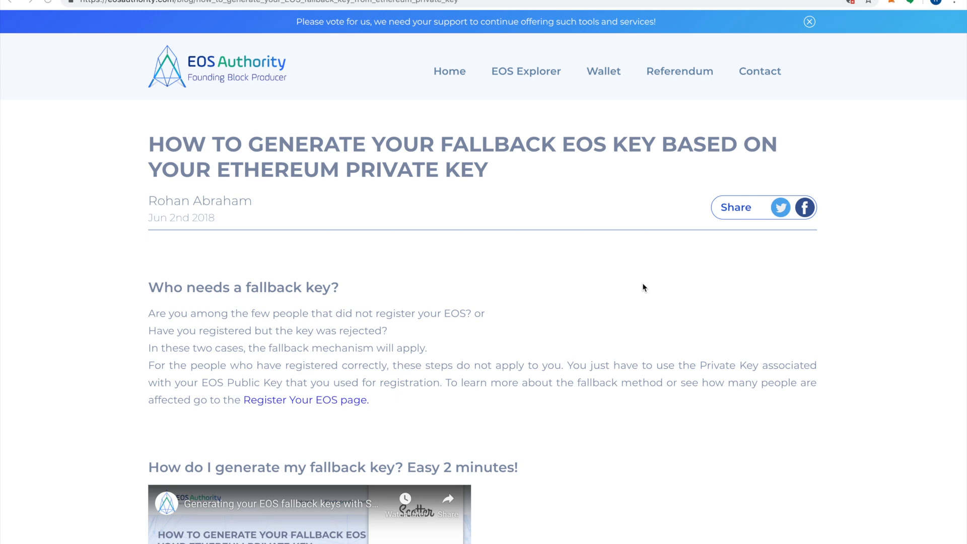
Review the account's Chain Data genesis details showing Fallback status
click(602, 70)
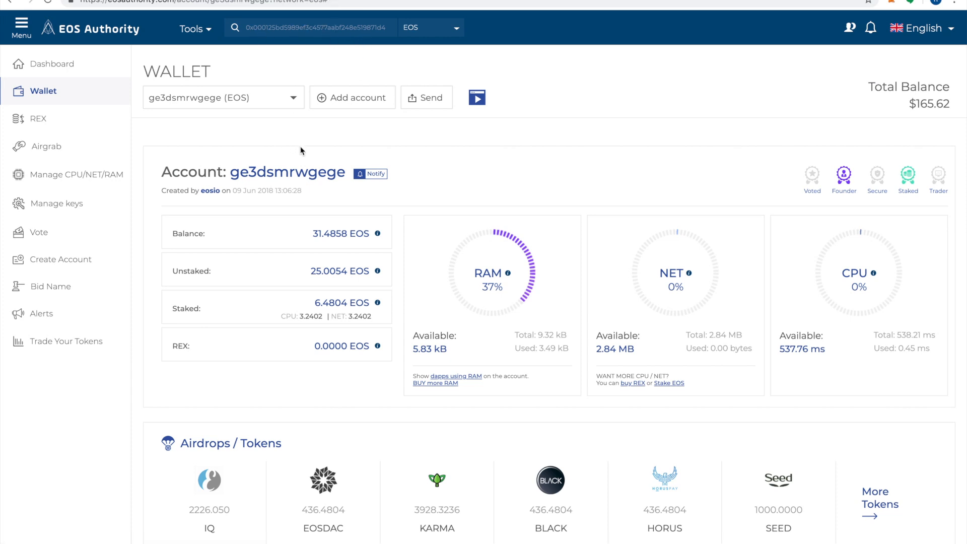
scroll(down, 3)
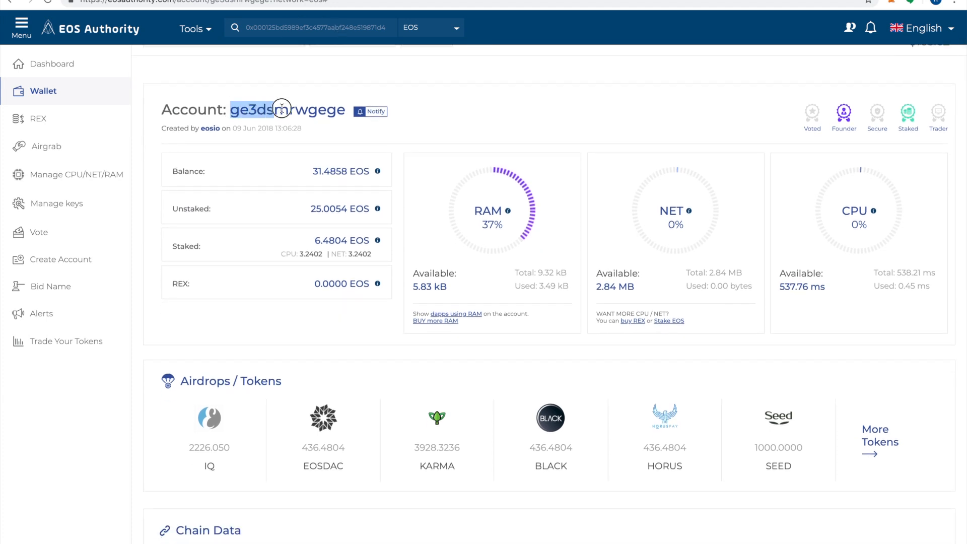
scroll(down, 3)
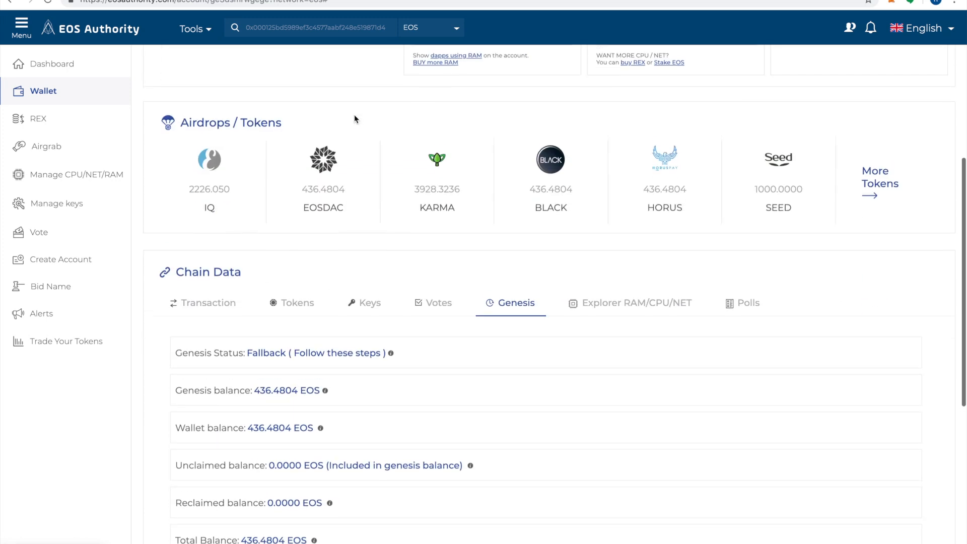
scroll(down, 3)
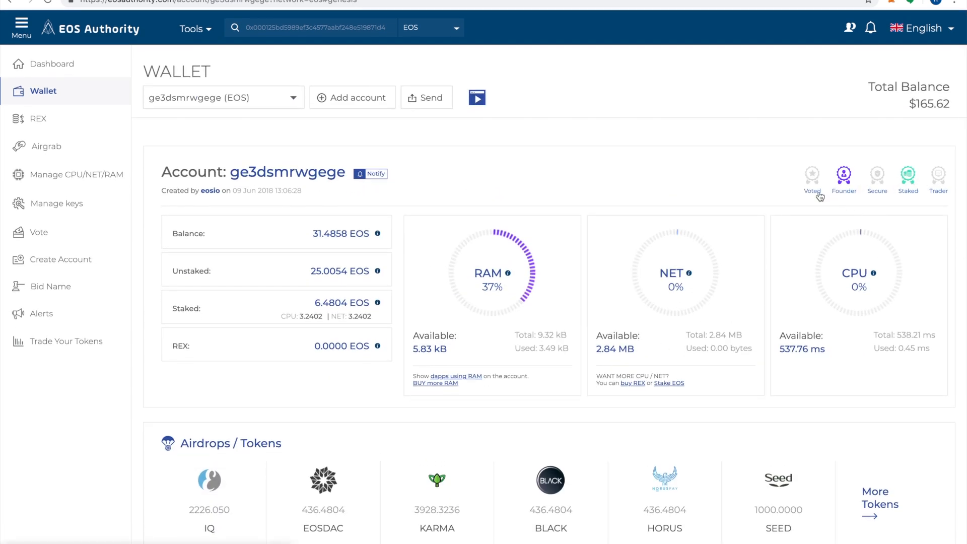
mouse_move(845, 201)
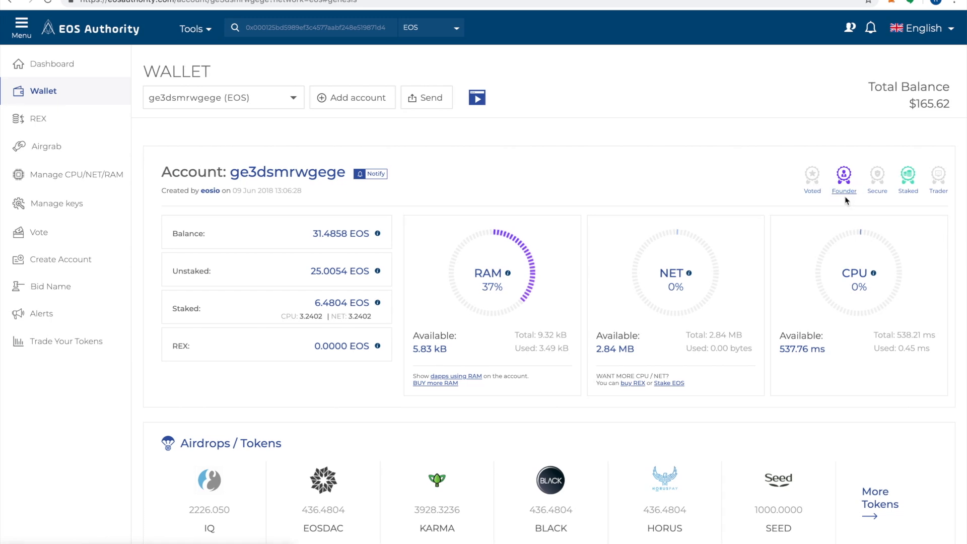
mouse_move(569, 232)
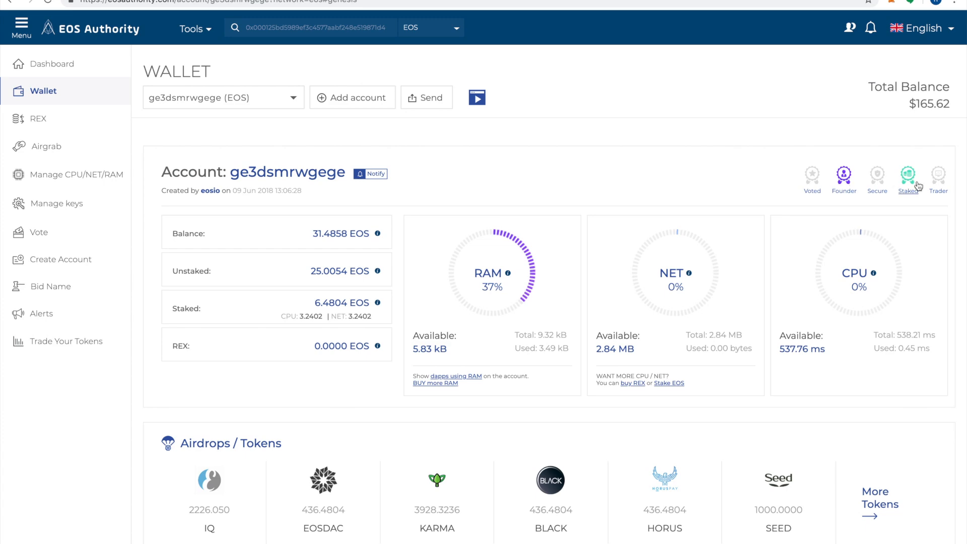
mouse_move(917, 187)
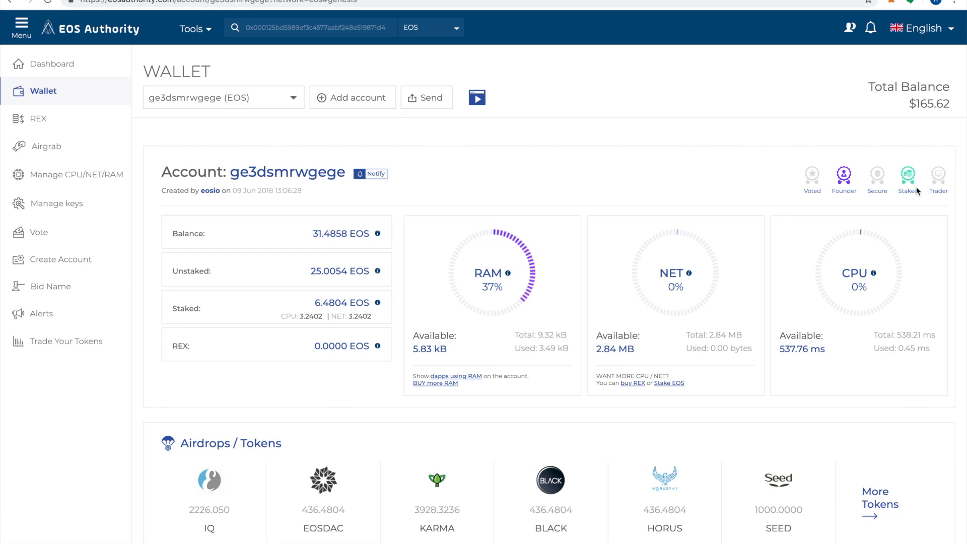
Reach the setup page listing the Scatter steps for connecting a wallet
scroll(down, 3)
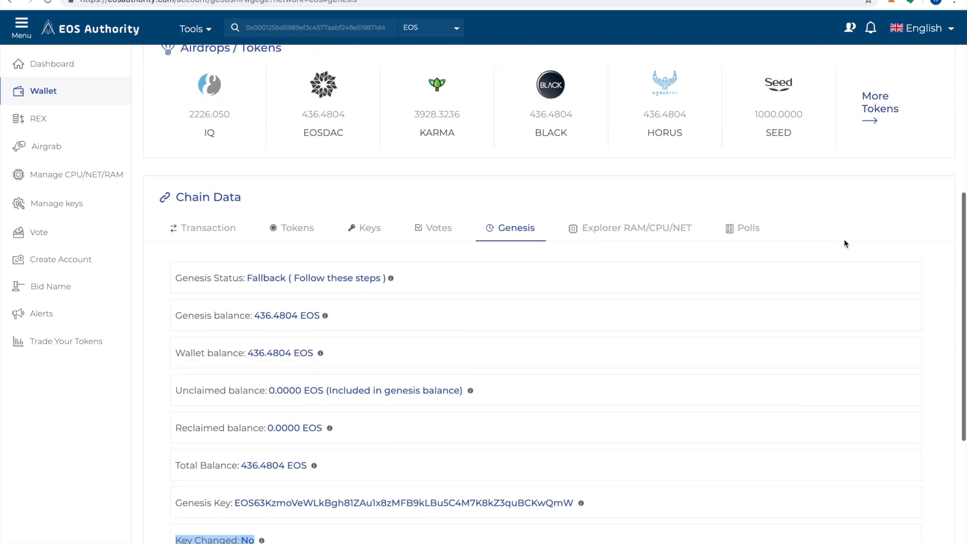
scroll(down, 3)
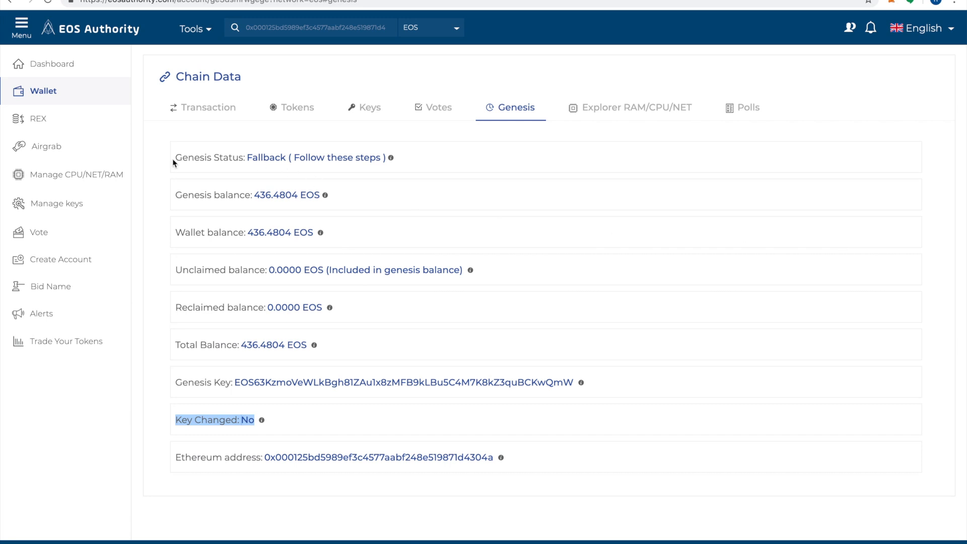
drag(174, 157, 287, 157)
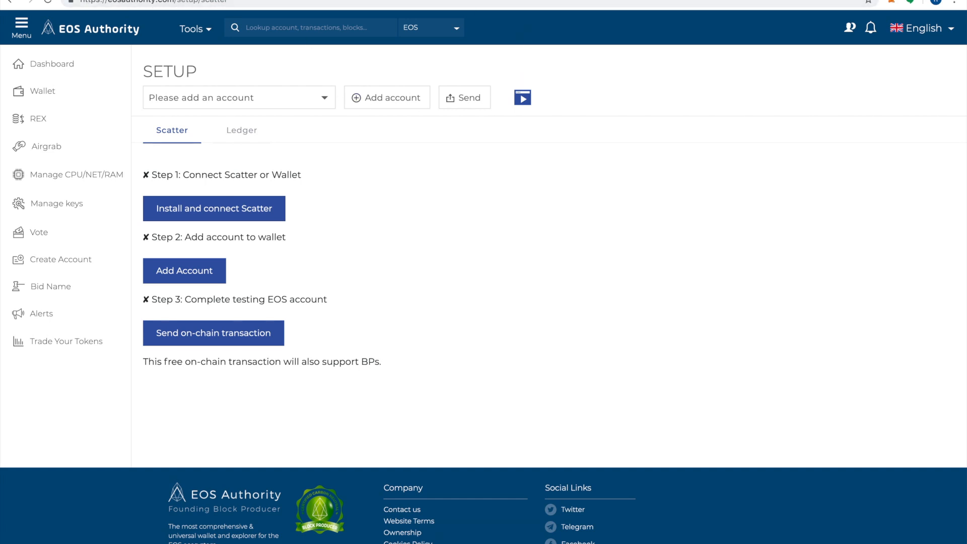
mouse_move(209, 217)
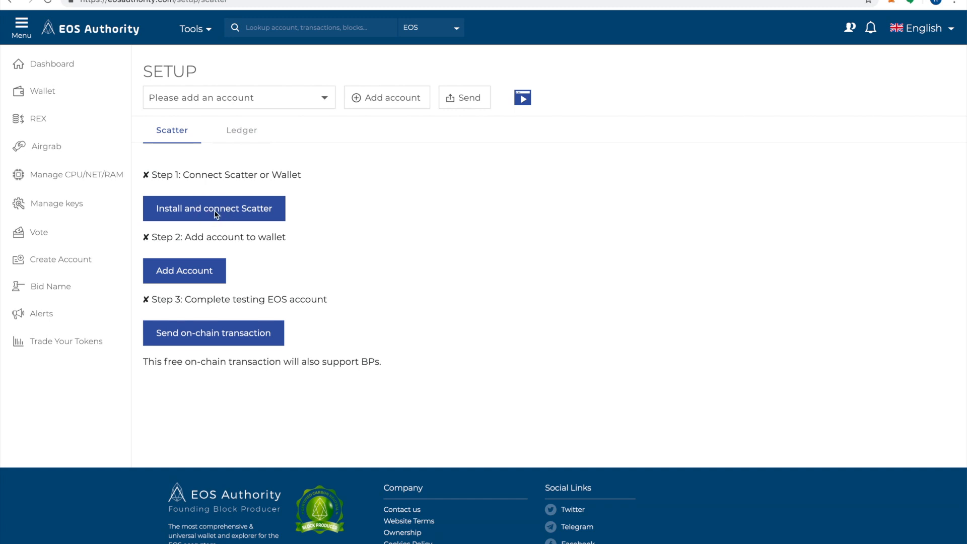
Reach the Scatter 11.0.1 download page from get-scatter.com
click(214, 208)
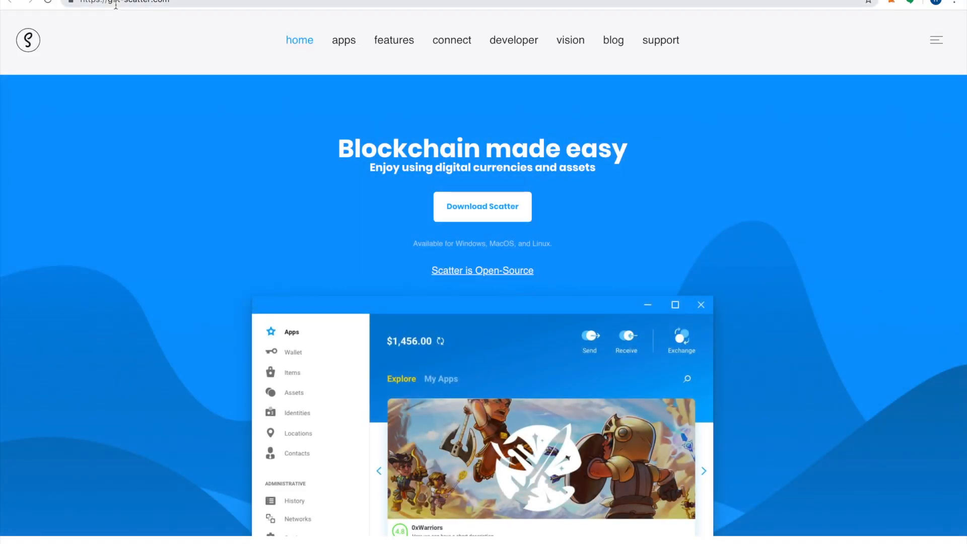
mouse_move(483, 210)
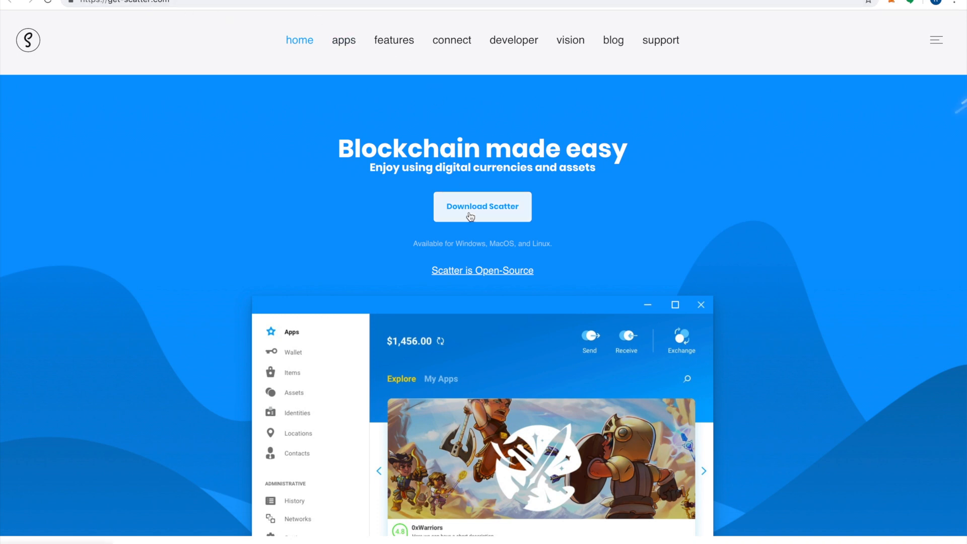
click(482, 206)
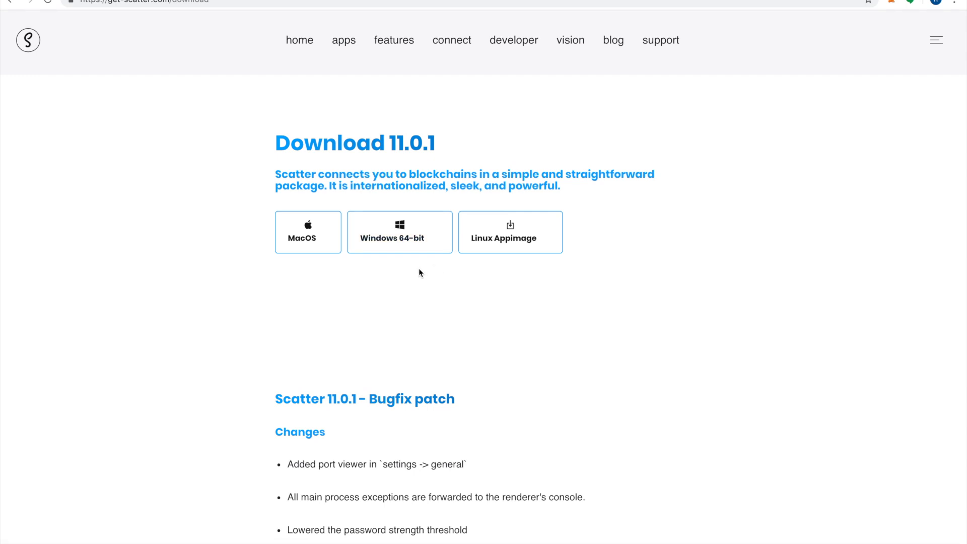
mouse_move(421, 273)
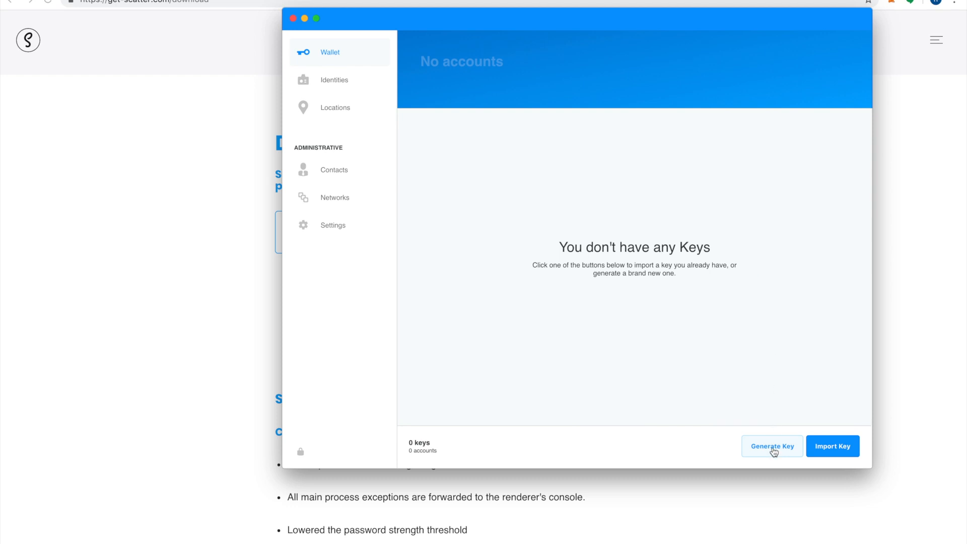
Begin importing an existing private key into the empty Scatter wallet
click(832, 447)
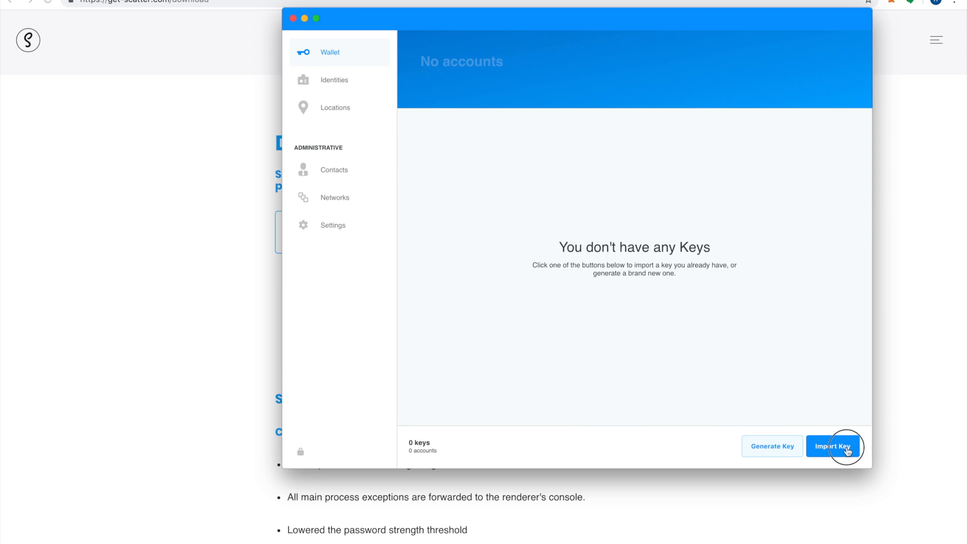
click(832, 446)
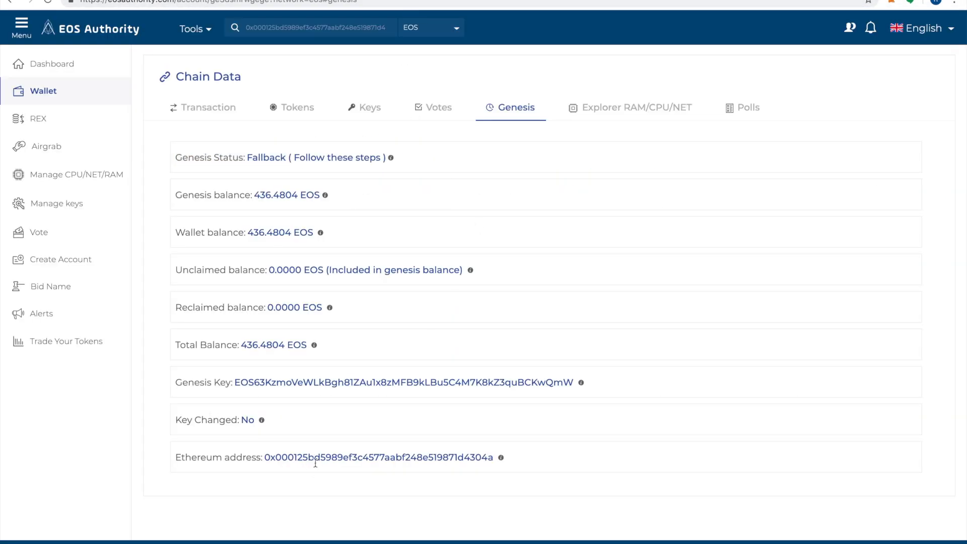
Generate a random Ethereum address with no prefix and select its private key
double_click(378, 457)
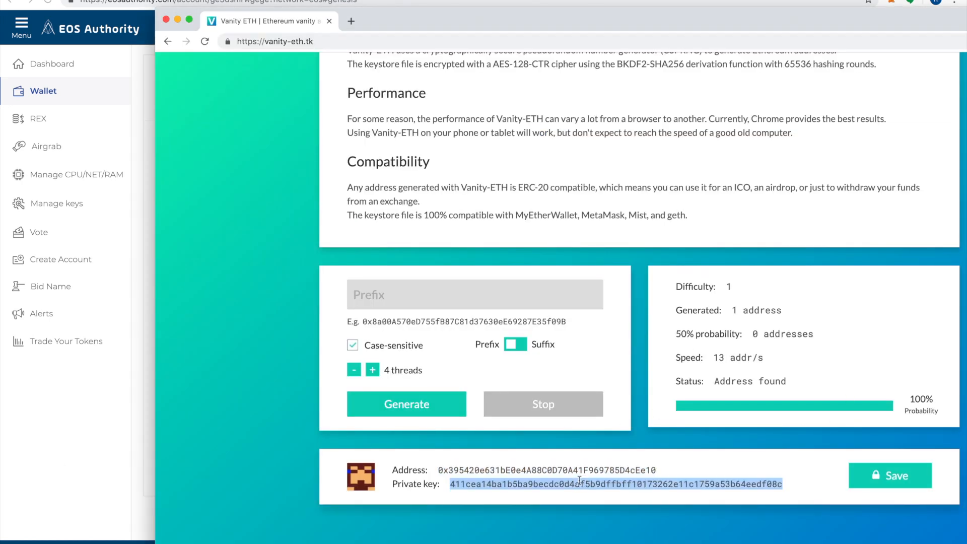
click(419, 471)
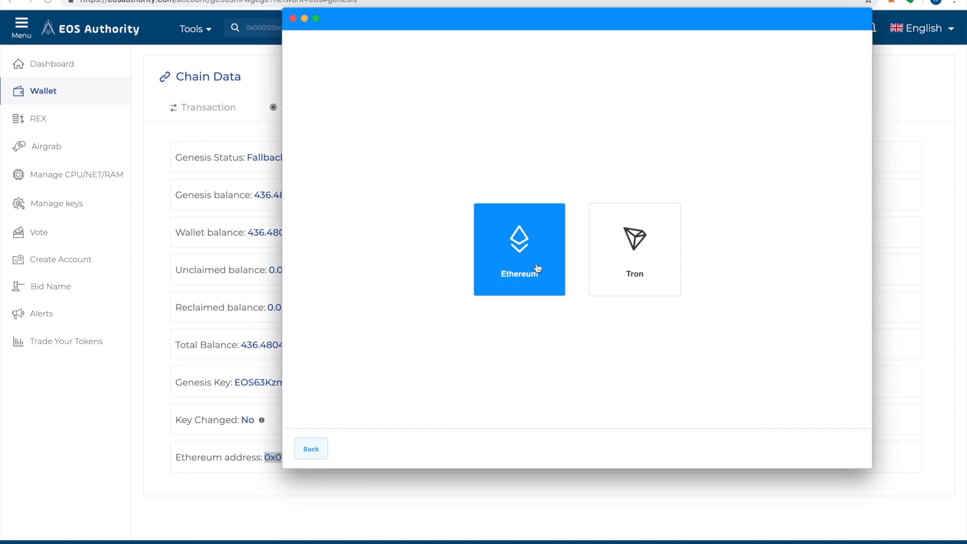
Choose Ethereum as the blockchain for the pasted private key
click(519, 249)
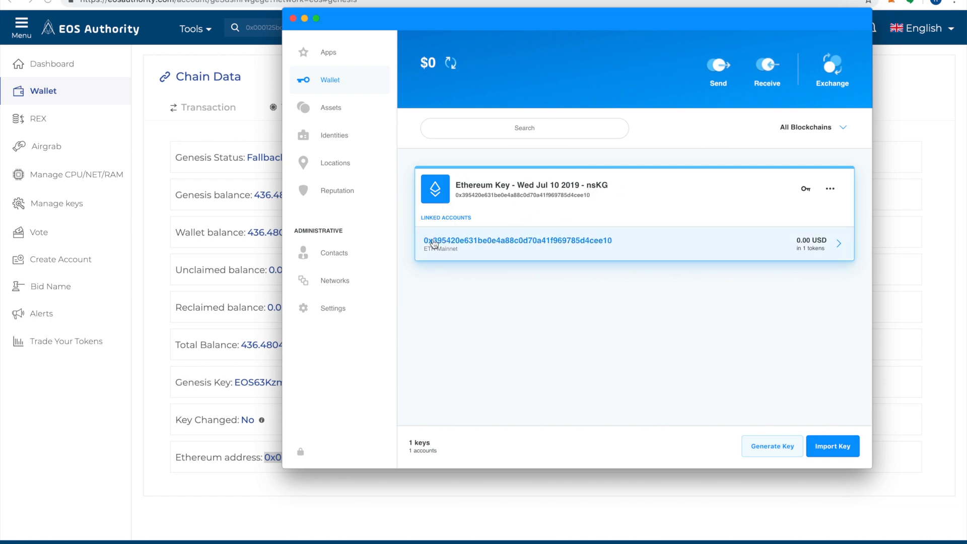
mouse_move(470, 249)
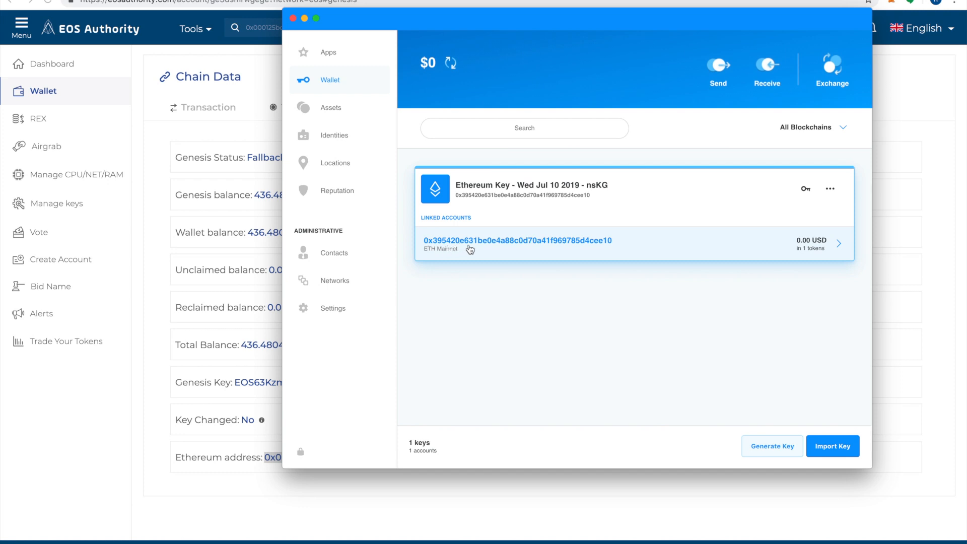
mouse_move(624, 202)
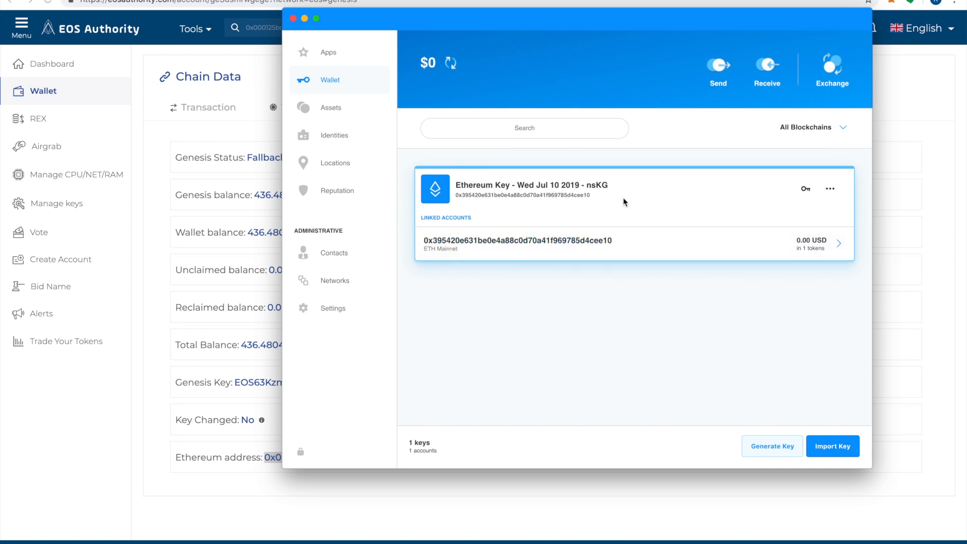
mouse_move(463, 193)
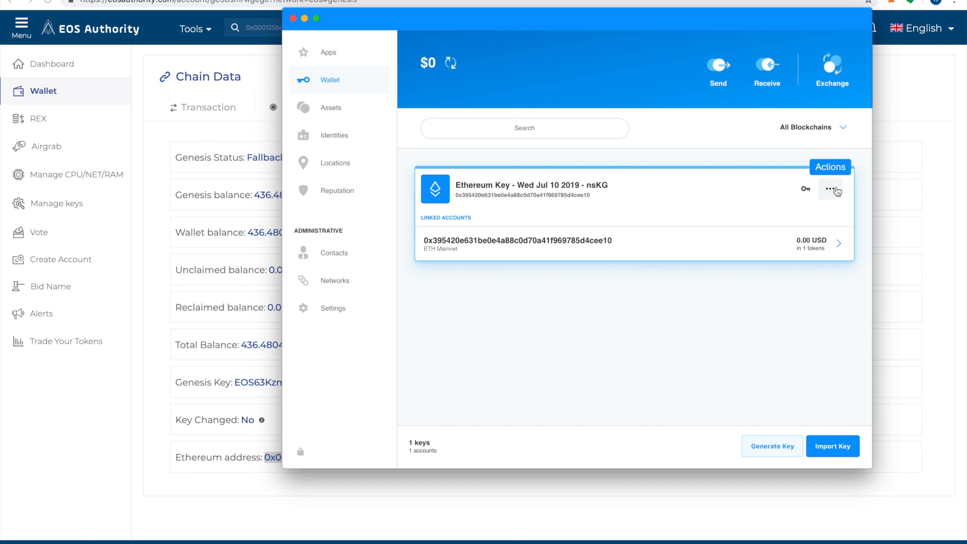
Convert the Ethereum key to EOSIO via its Actions menu
click(831, 189)
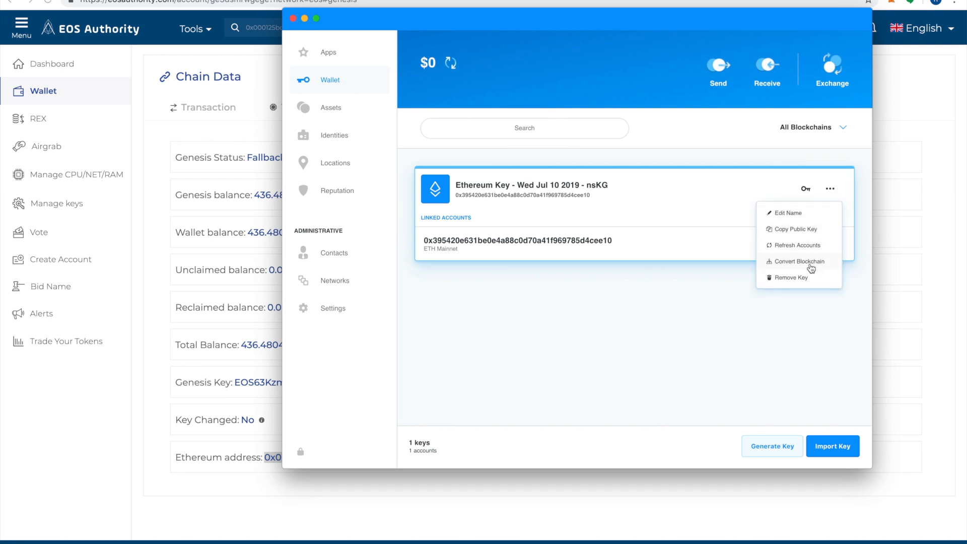
click(798, 261)
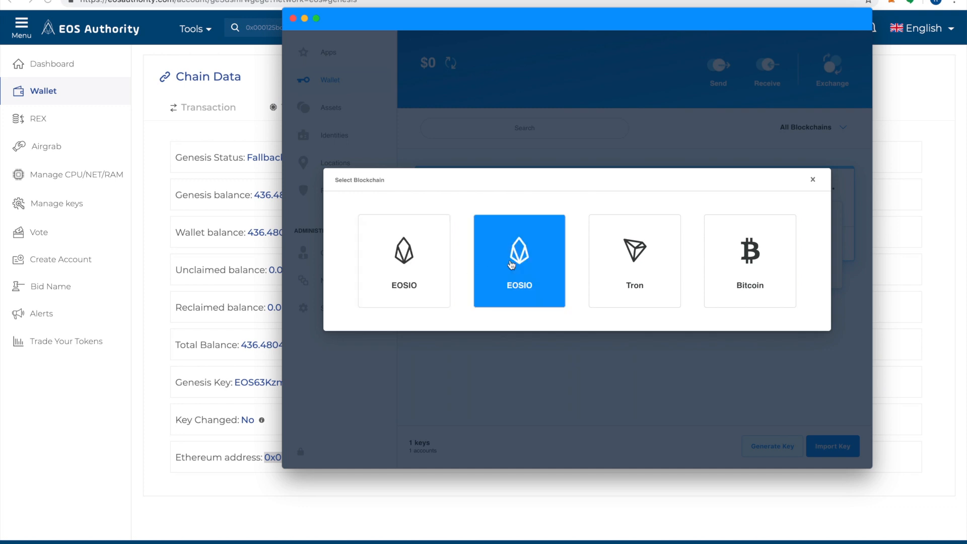
click(519, 261)
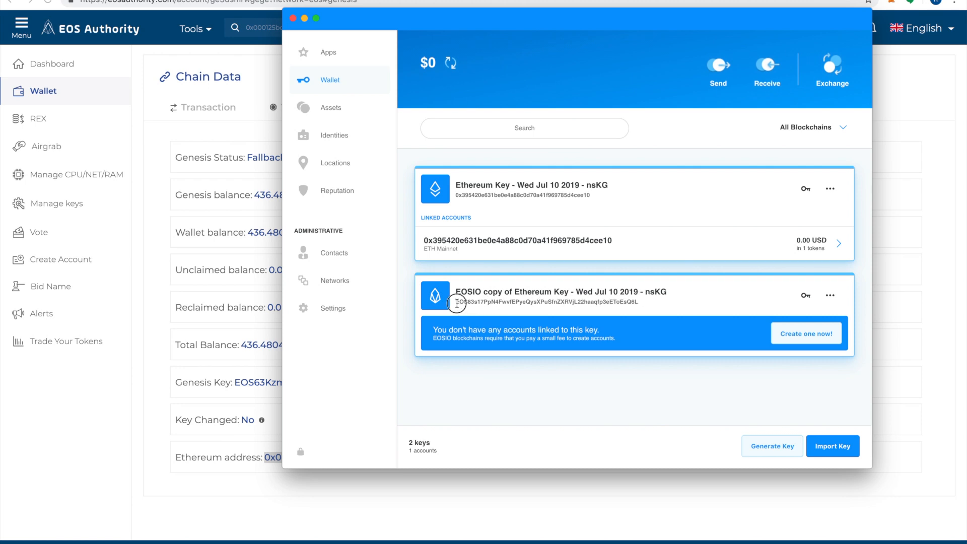
Select the new EOS public key and check the EOSIO copy's actions
double_click(546, 301)
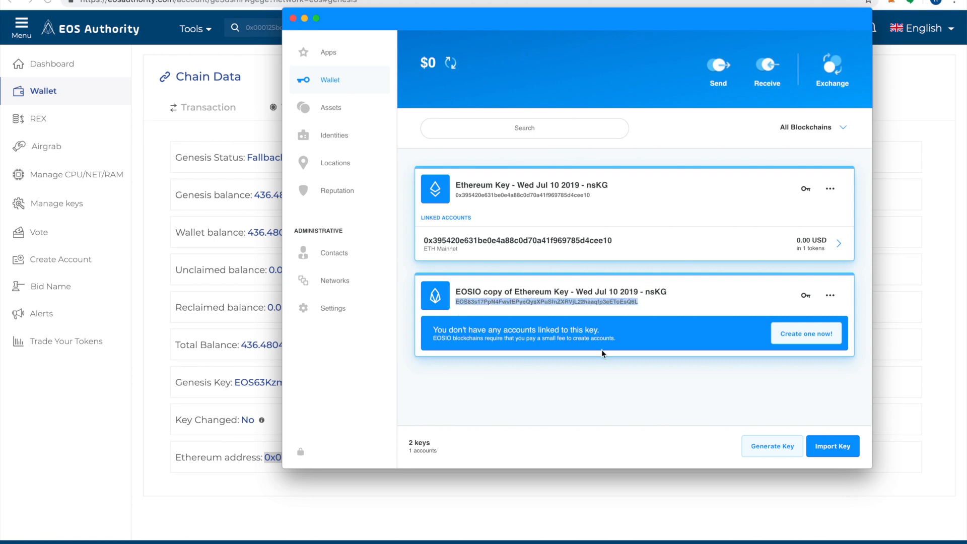
click(830, 294)
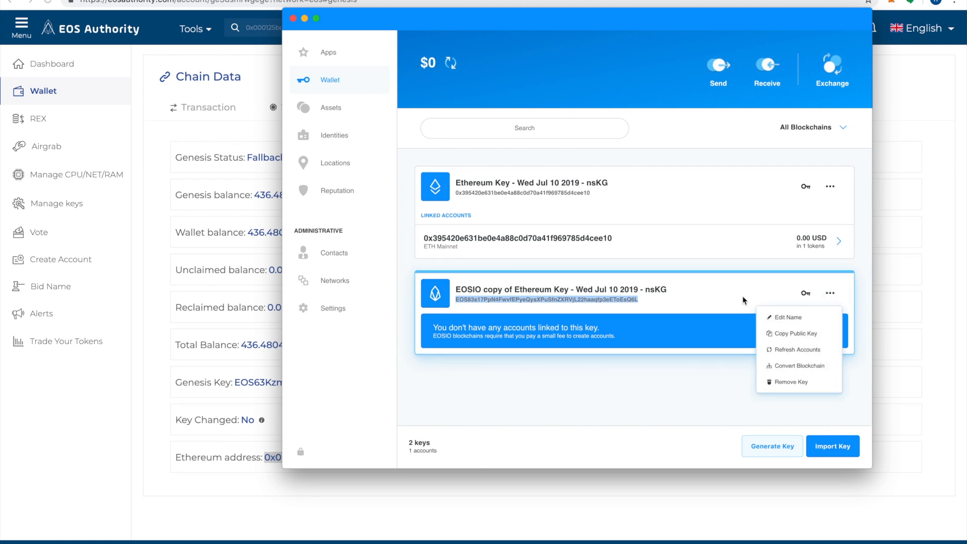
mouse_move(806, 292)
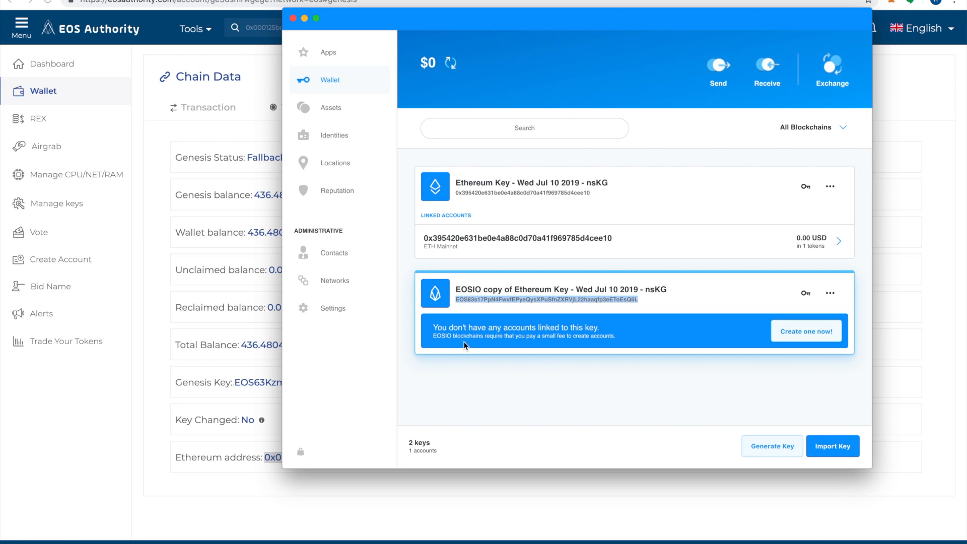
mouse_move(515, 353)
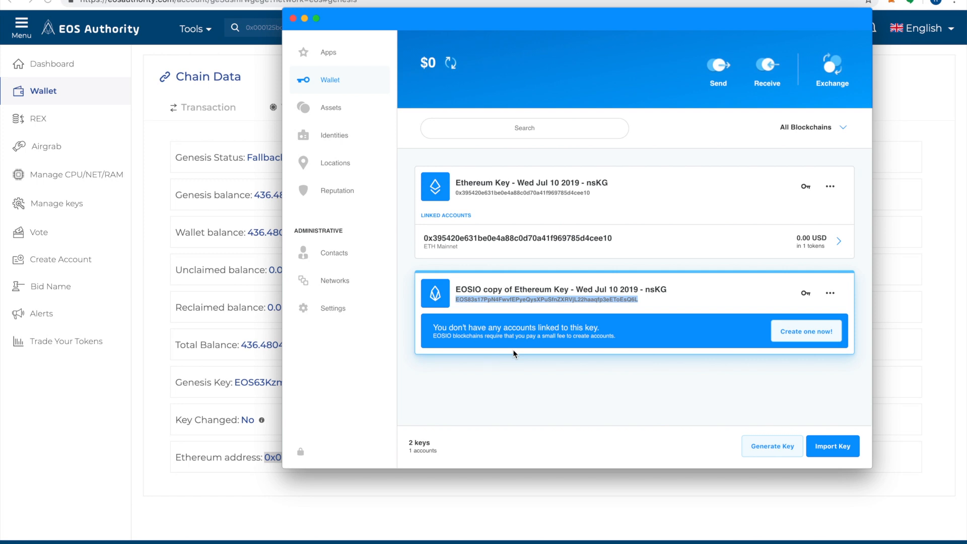
mouse_move(475, 338)
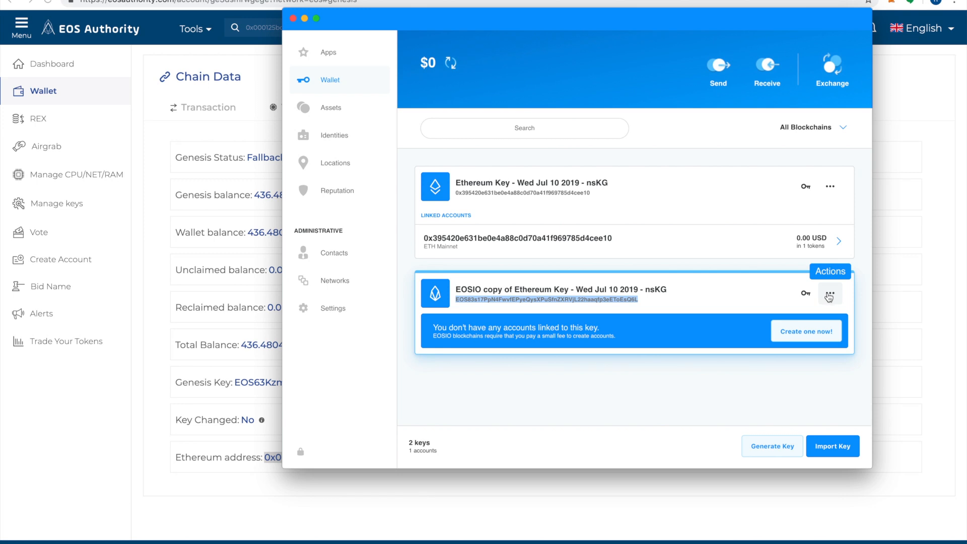
click(829, 293)
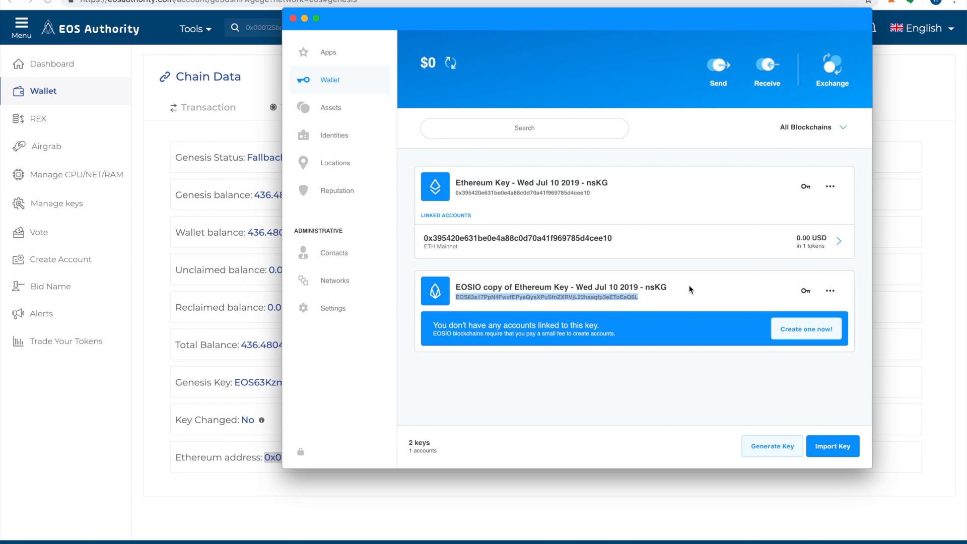
mouse_move(818, 334)
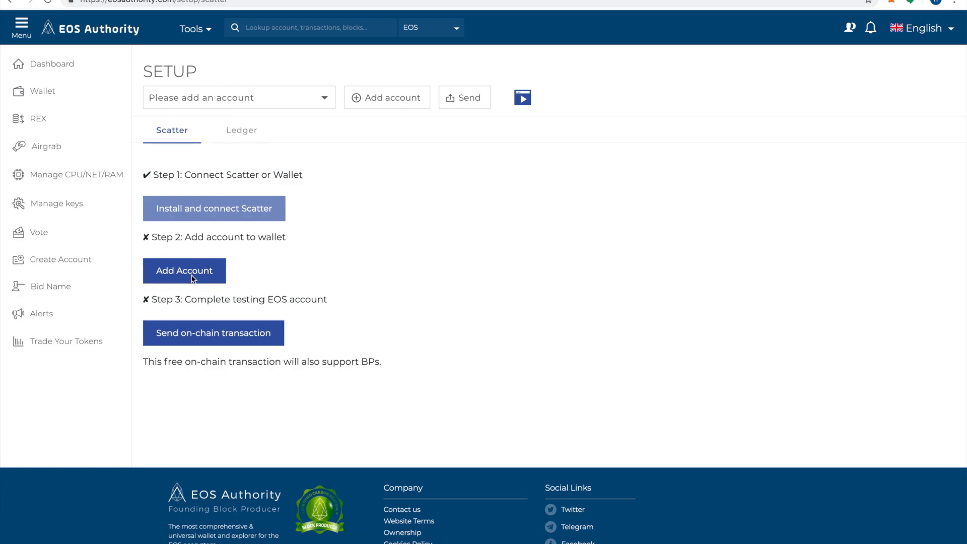
Attempt Add Account via Scatter, then dismiss the failed connection with no EOS accounts
click(183, 271)
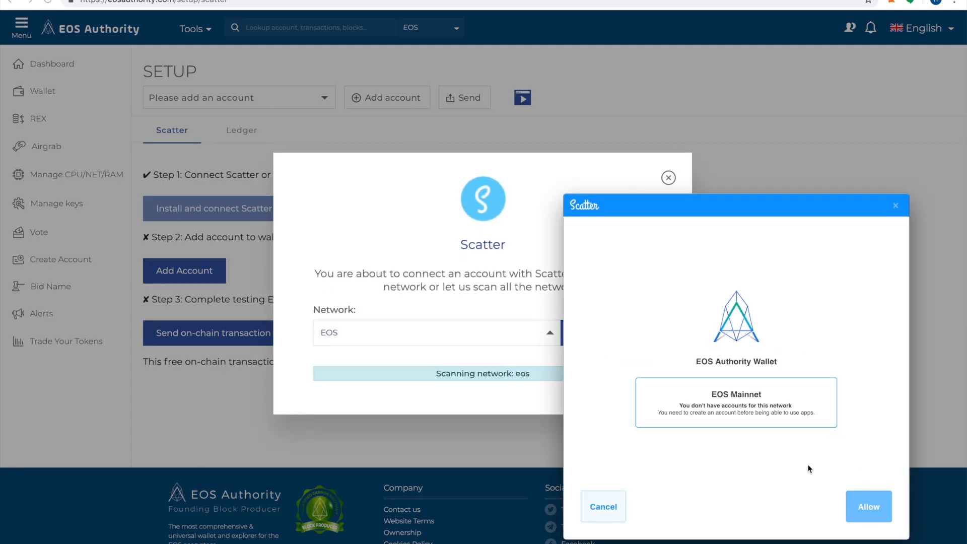
mouse_move(338, 283)
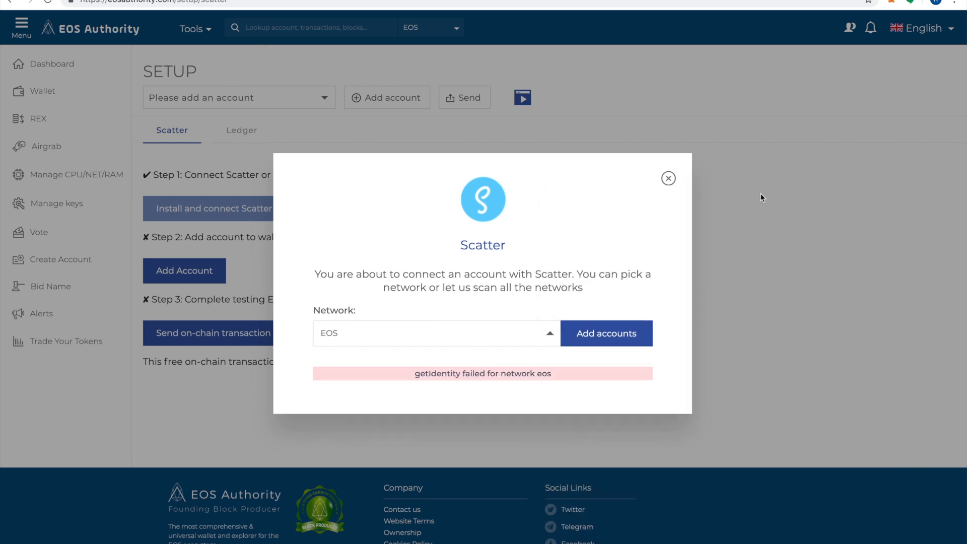
click(668, 178)
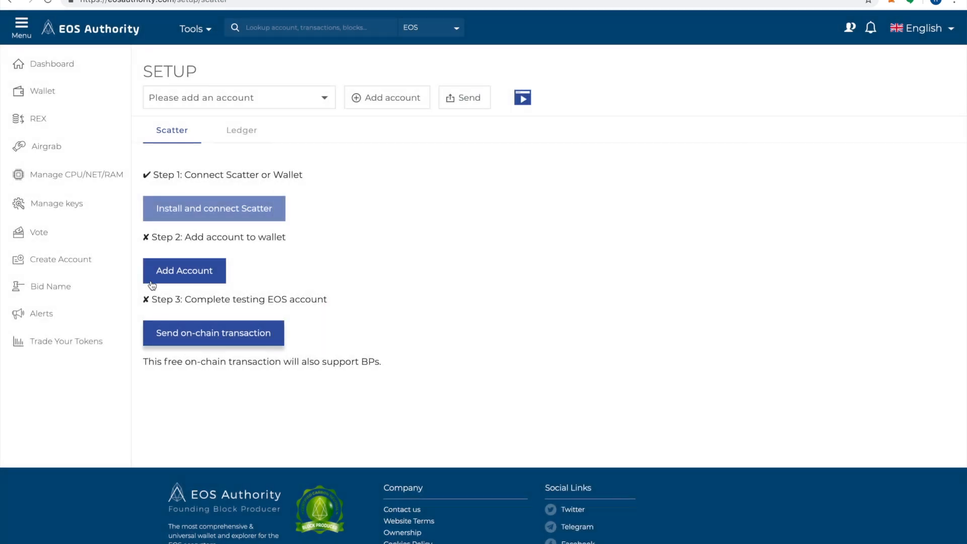
mouse_move(229, 341)
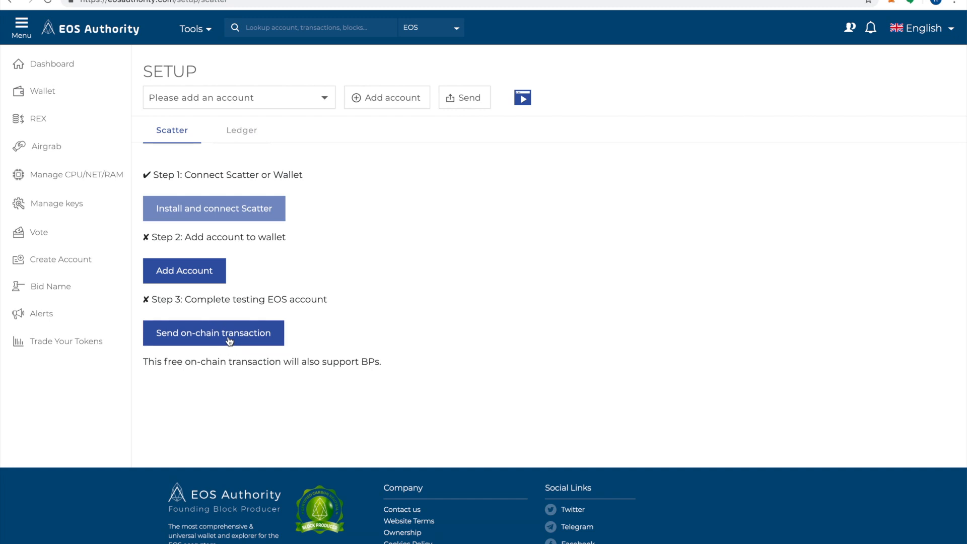
mouse_move(390, 341)
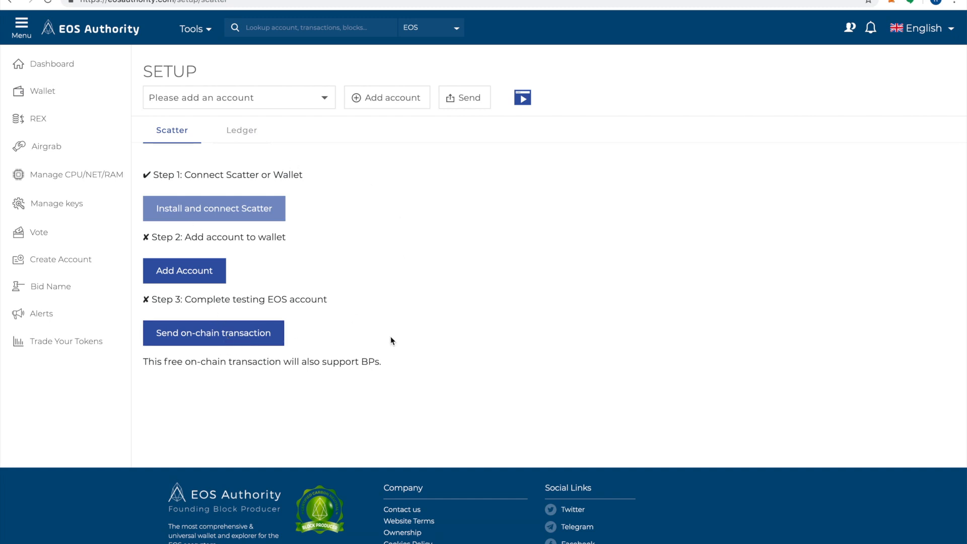
mouse_move(255, 343)
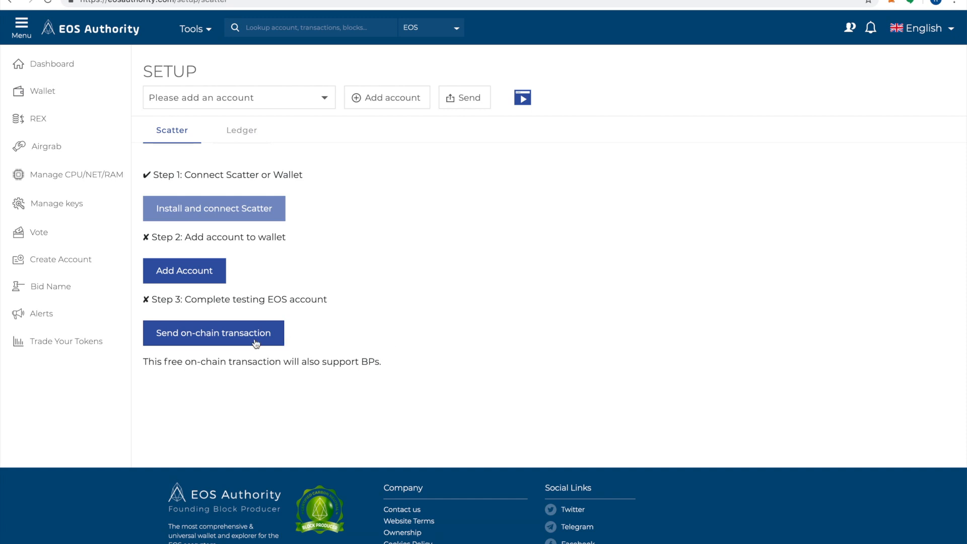
mouse_move(263, 343)
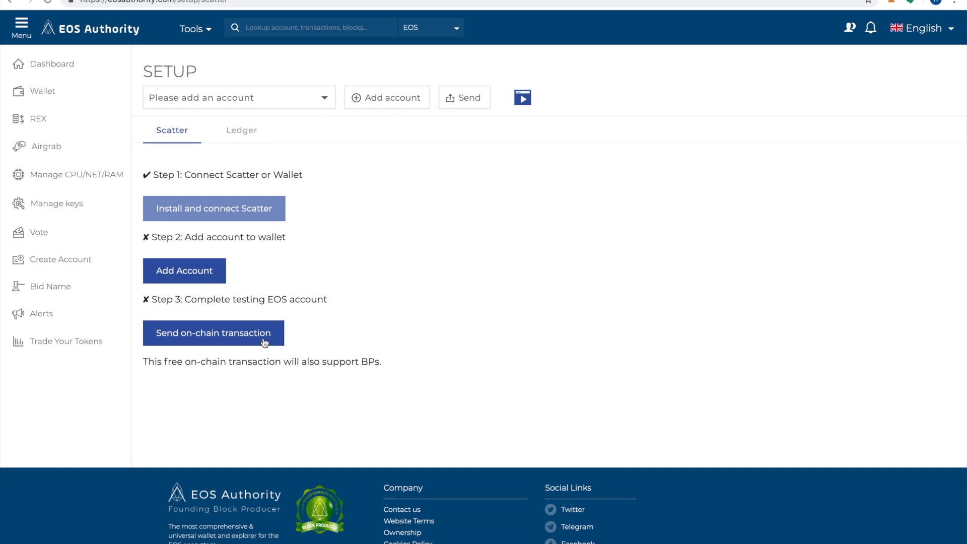
mouse_move(188, 213)
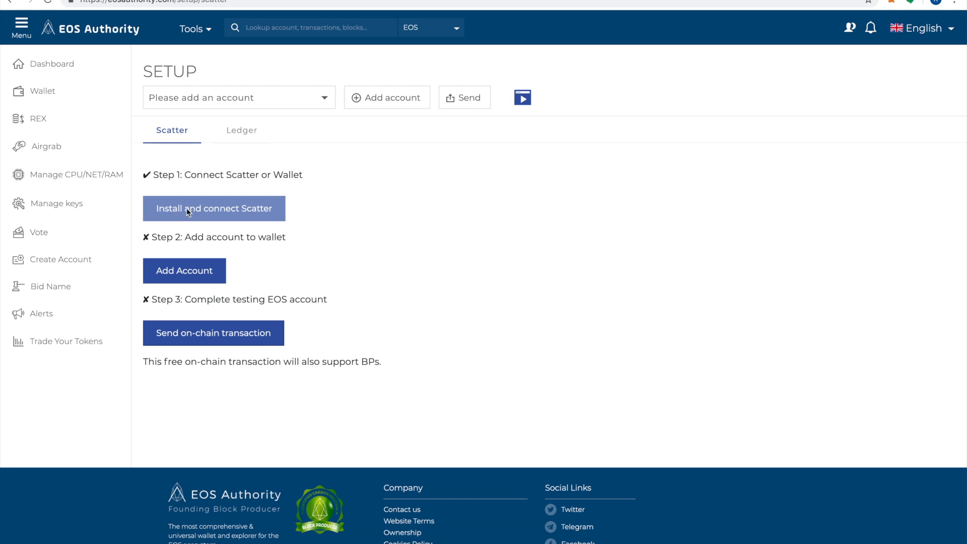
mouse_move(148, 320)
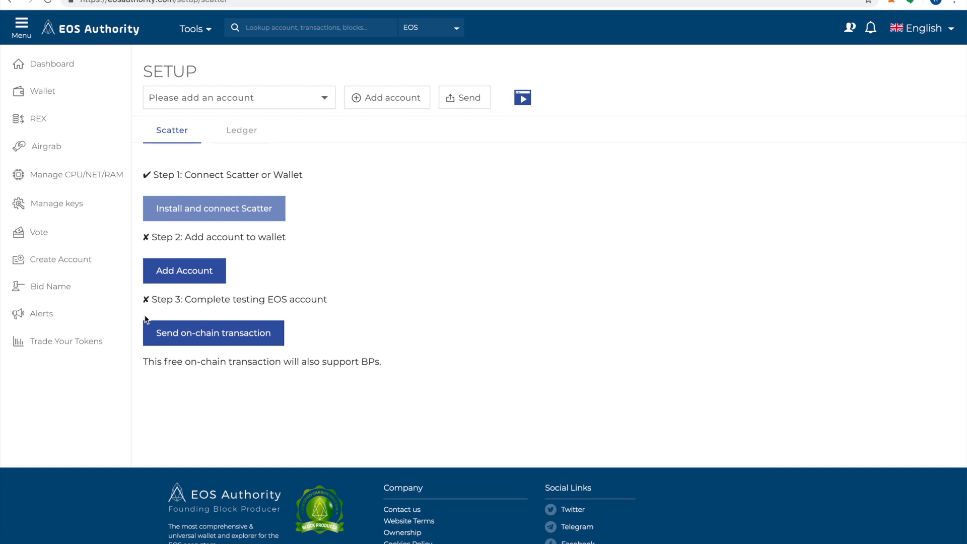
mouse_move(43, 90)
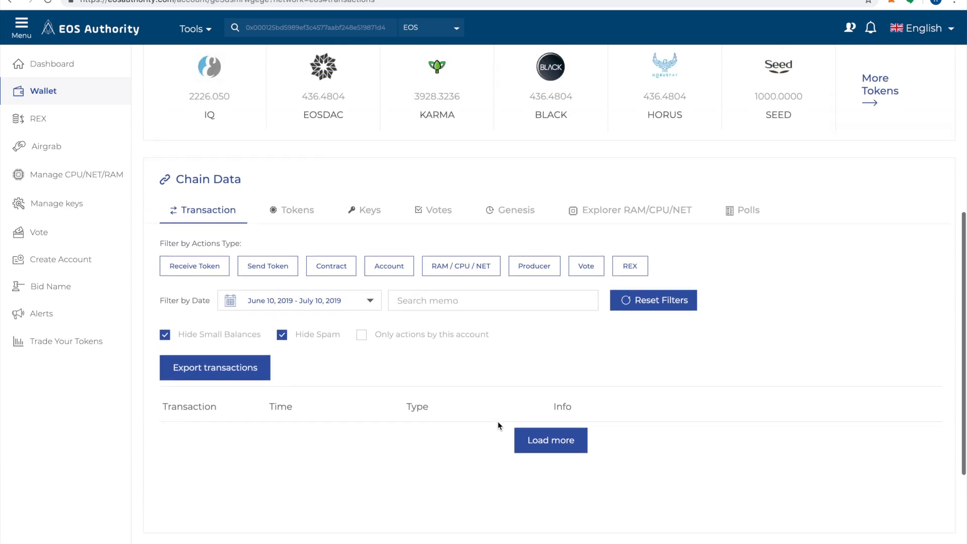
scroll(up, 3)
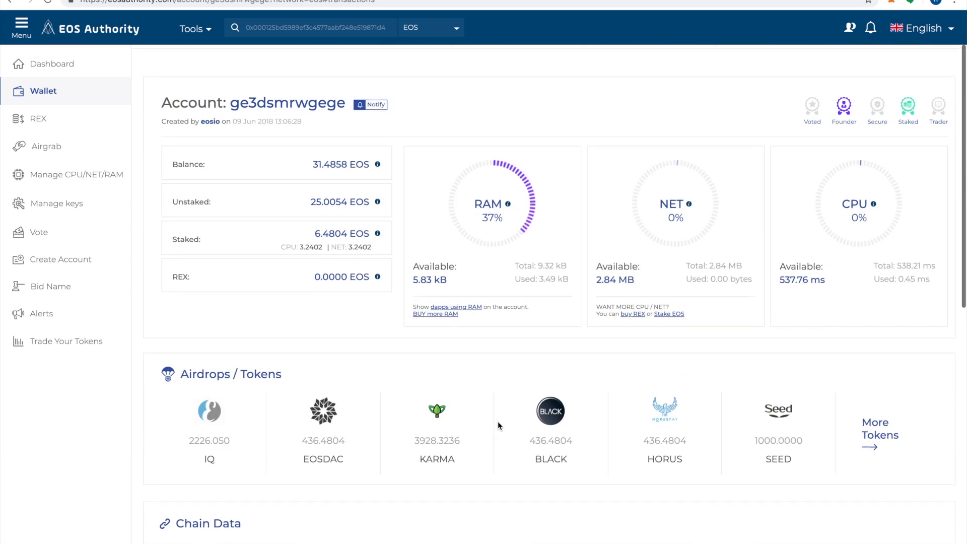